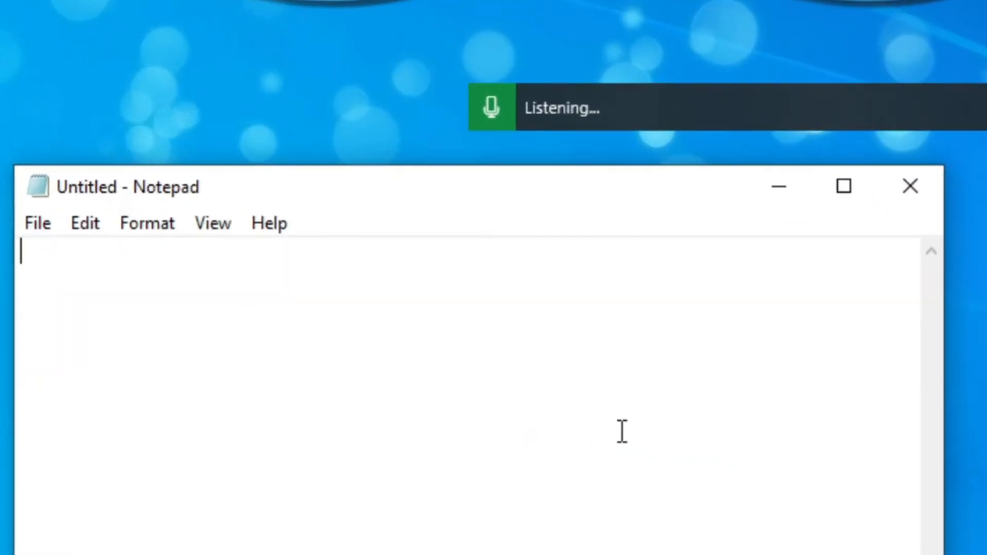
- Dictate 'hello guys welcome to my channel please don't forget to subscribe hit the bell button like and share thank you' into Notepad
{"action": "type", "text": "hello"}
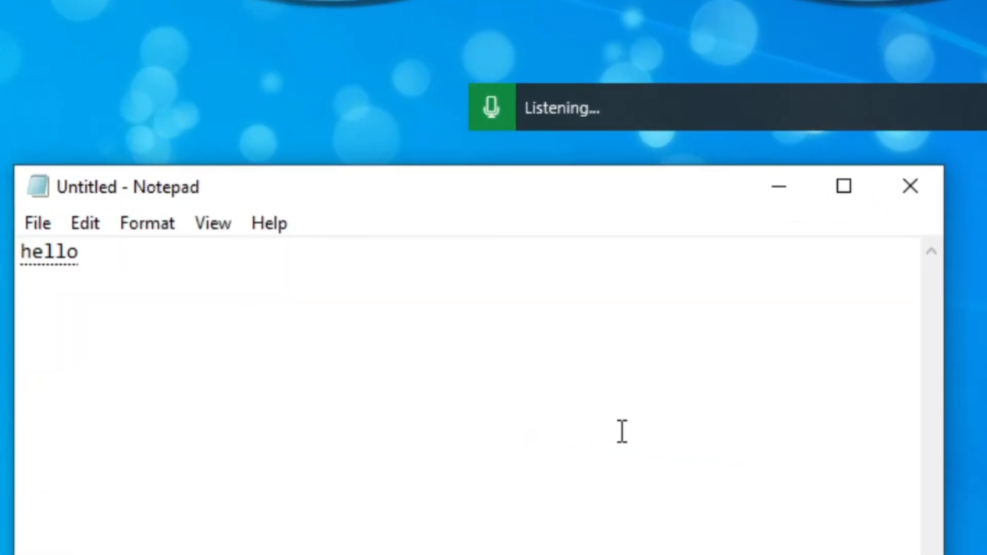
{"action": "type", "text": "guys welcome to my channel"}
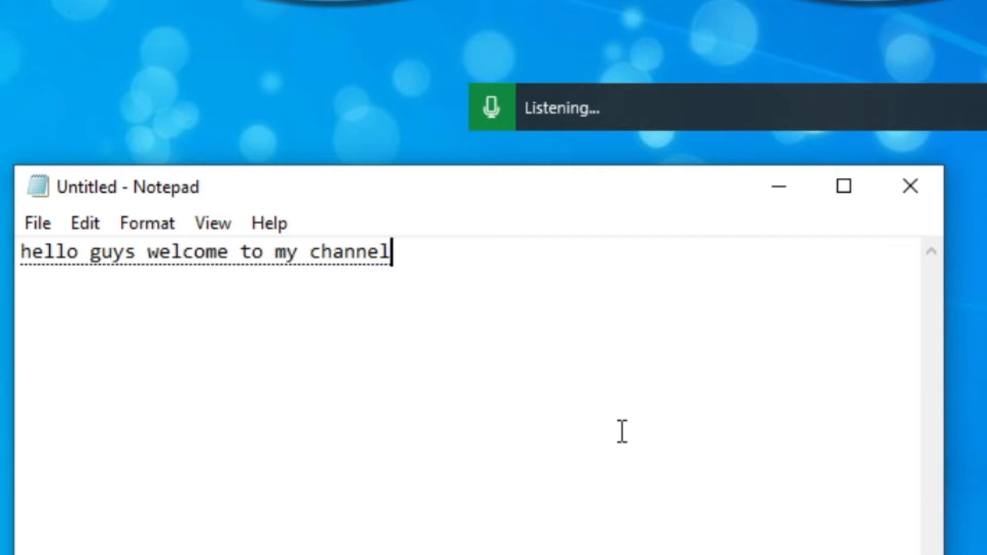
{"action": "type", "text": "please don't forget"}
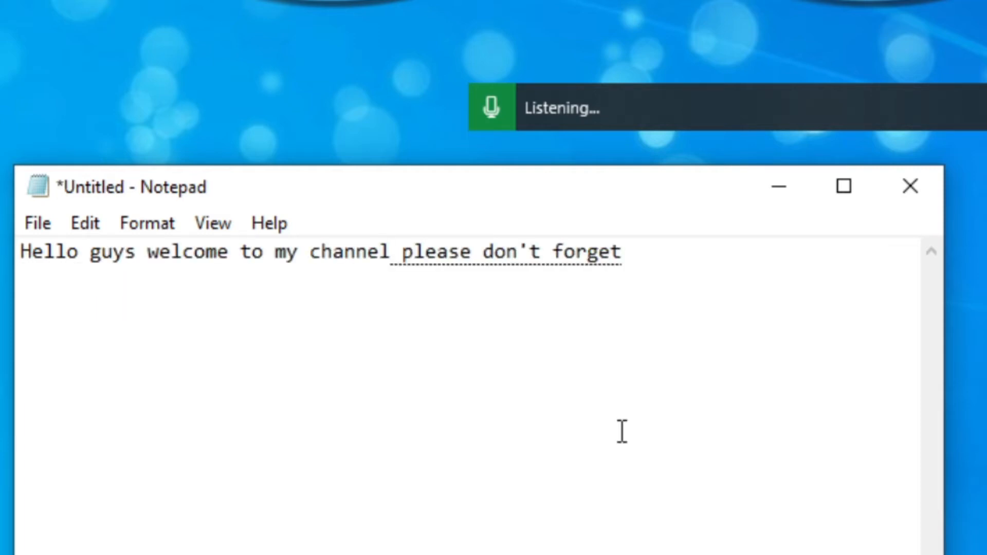
{"action": "type", "text": "to subscribe"}
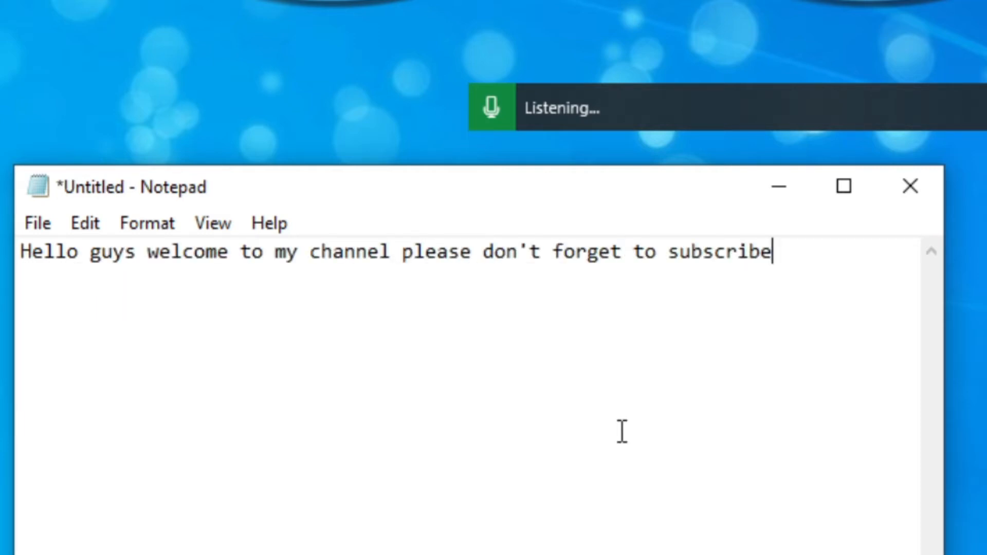
{"action": "type", "text": "hit the bell button"}
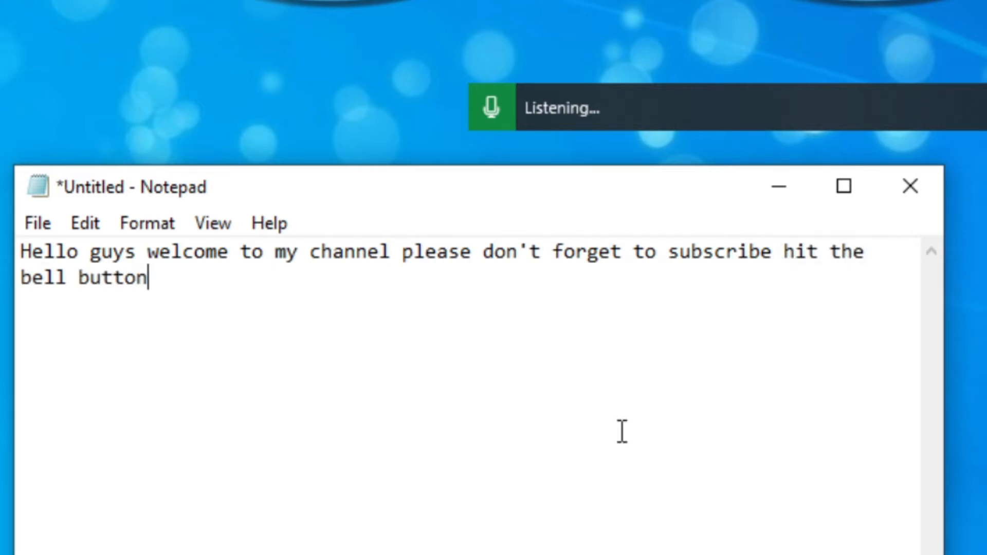
{"action": "type", "text": "like and"}
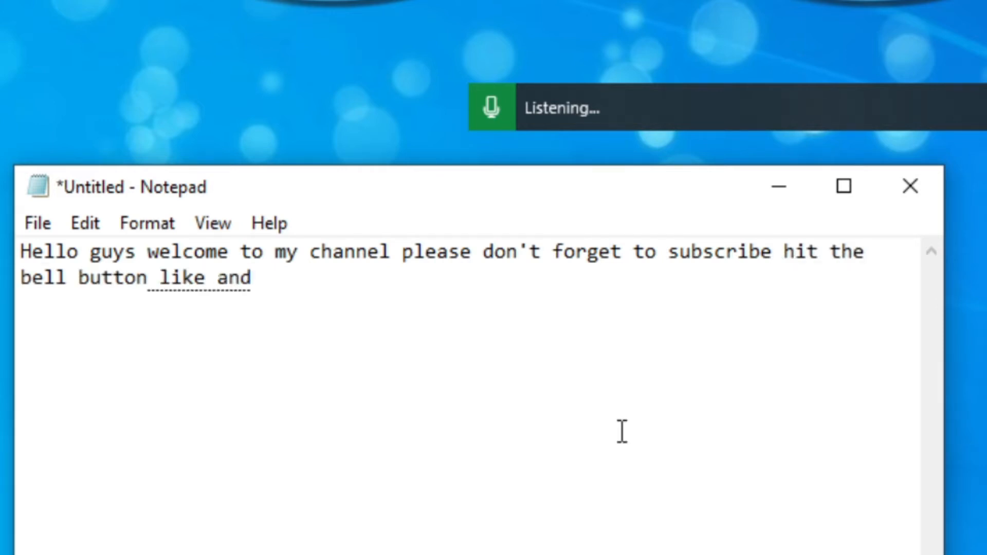
{"action": "type", "text": "share thank you"}
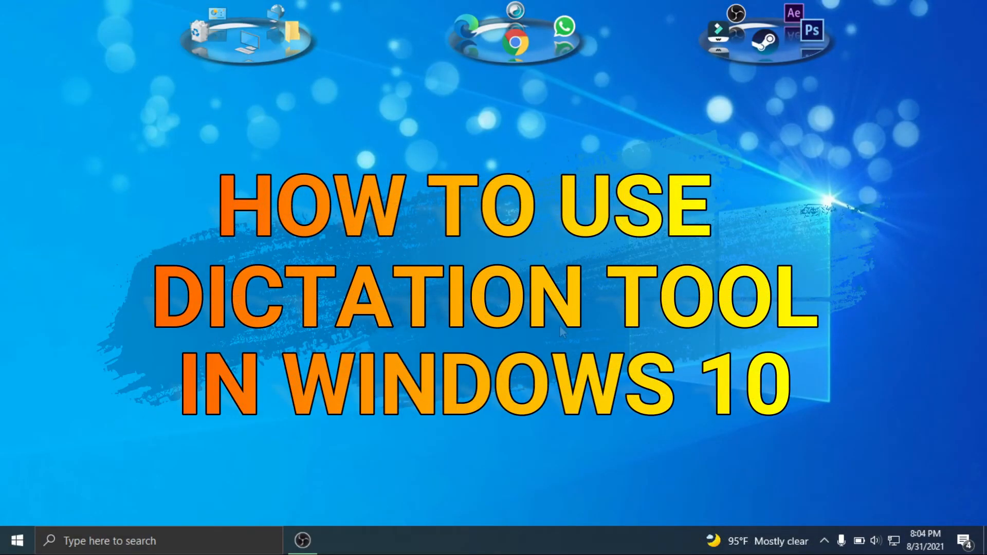
{"action": "mouse_move", "coordinate": [561, 332]}
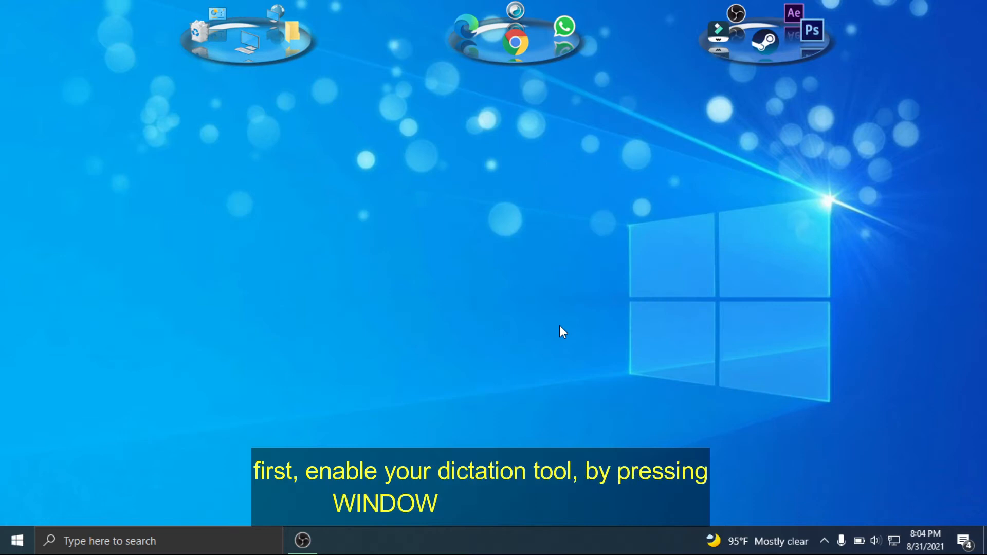
- Start dictation with Win+H and switch Online speech recognition to On in Speech privacy settings
{"action": "key", "text": "win+h"}
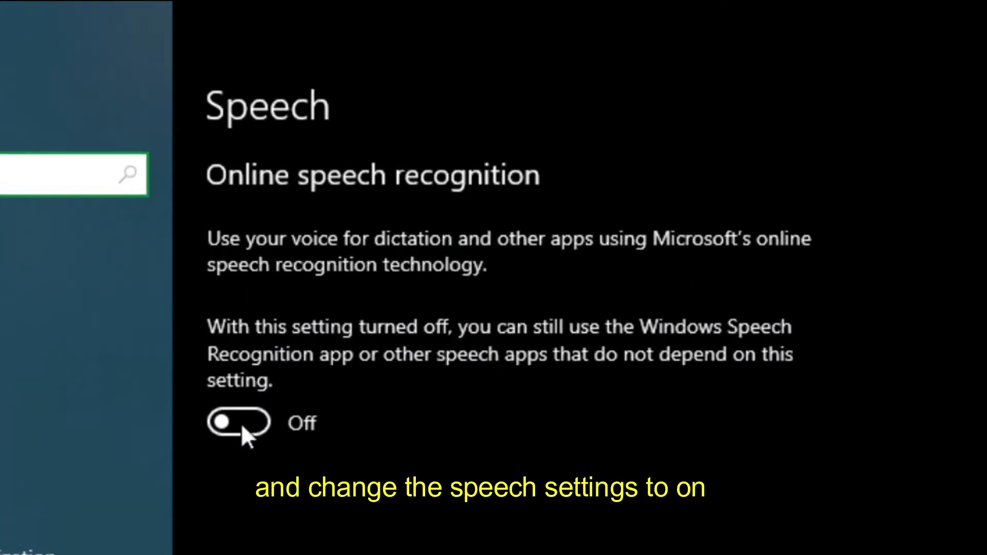
{"action": "left_click", "coordinate": [238, 422]}
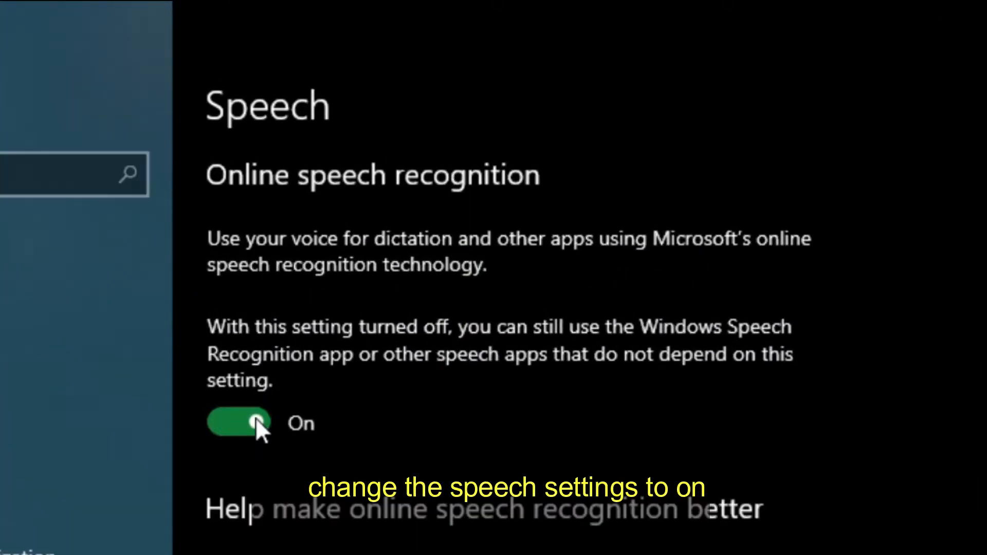
{"action": "mouse_move", "coordinate": [246, 456]}
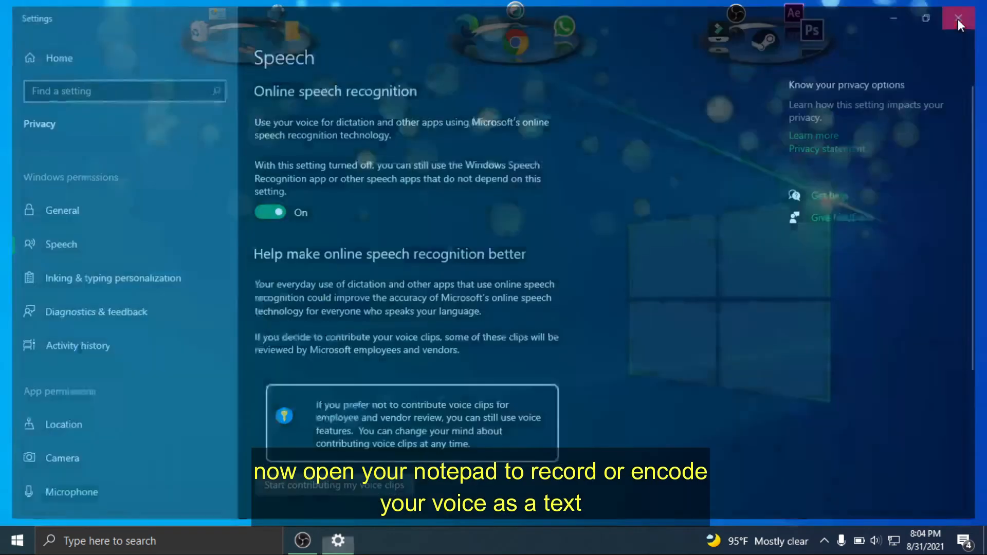
- Search for 'notepad' from the taskbar and open a blank note, nudging its window right
{"action": "left_click", "coordinate": [958, 18]}
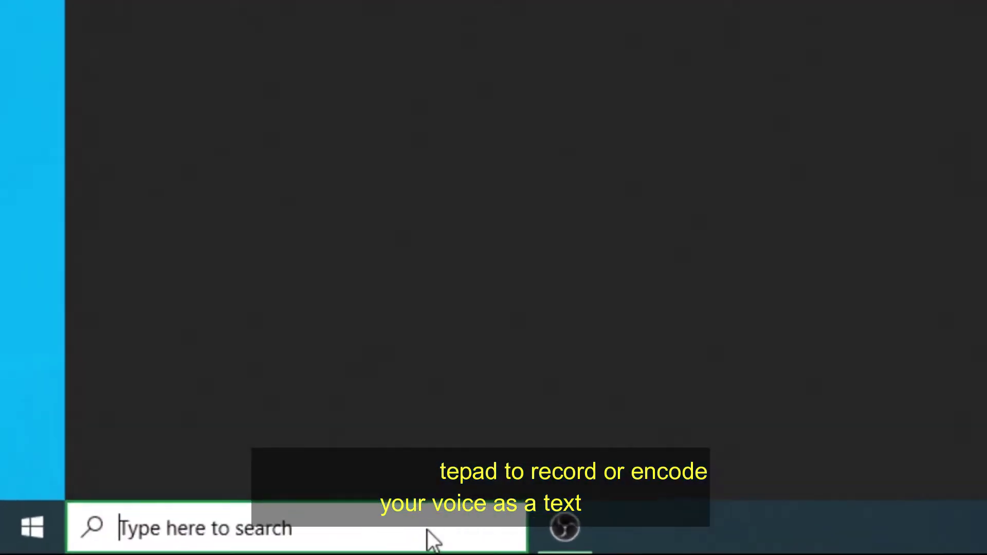
{"action": "type", "text": "note"}
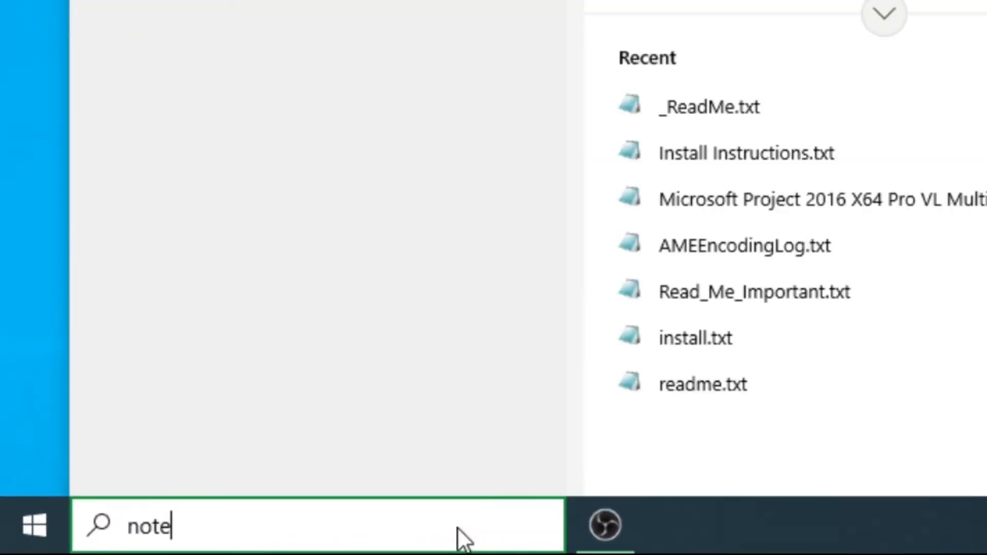
{"action": "type", "text": "pad"}
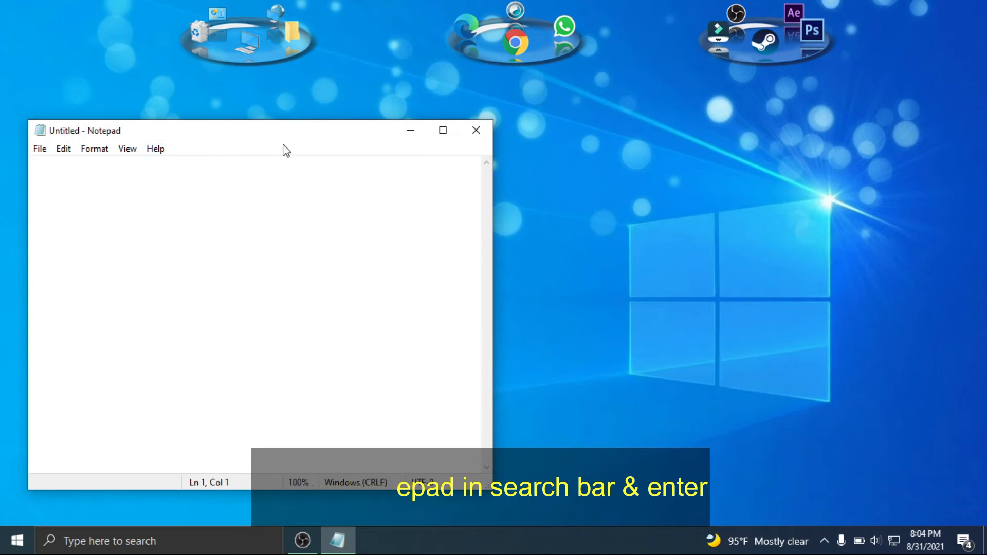
{"action": "left_click_drag", "start_coordinate": [251, 130], "coordinate": [321, 133]}
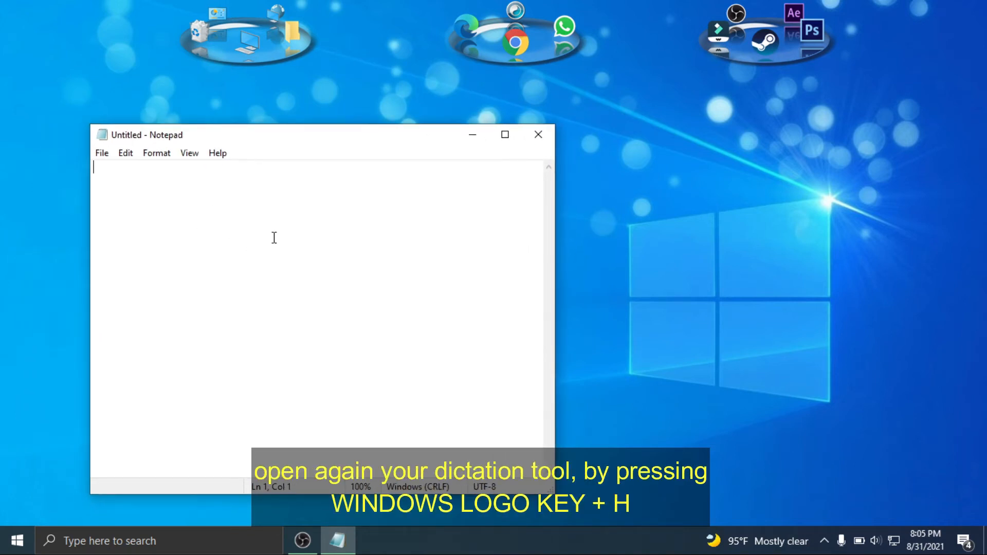
- Start dictation with Win+H and speak 'hello guys welcome ... please don't forget to subscribe hit the bell button like' into the note
{"action": "key", "text": "win+h"}
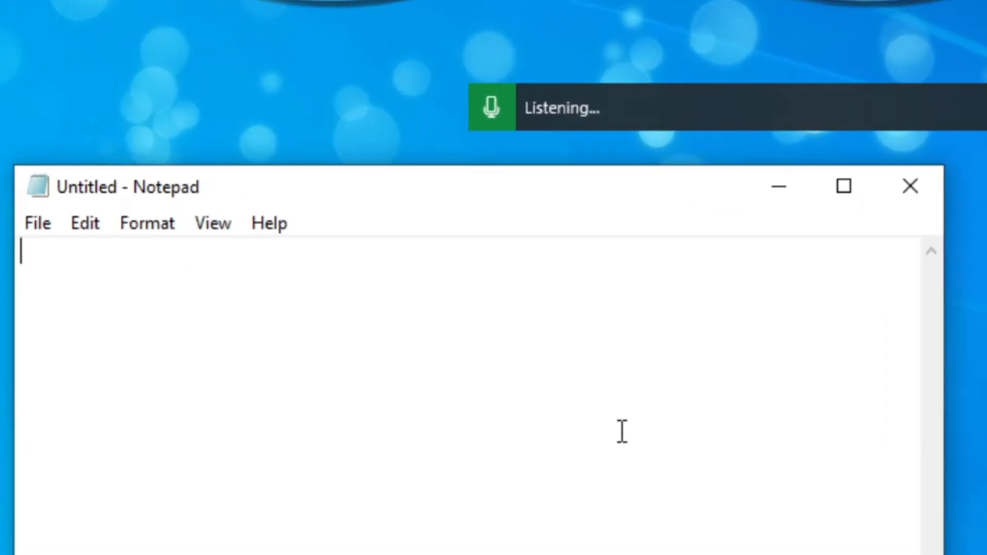
{"action": "type", "text": "hello guys welcome to my channel"}
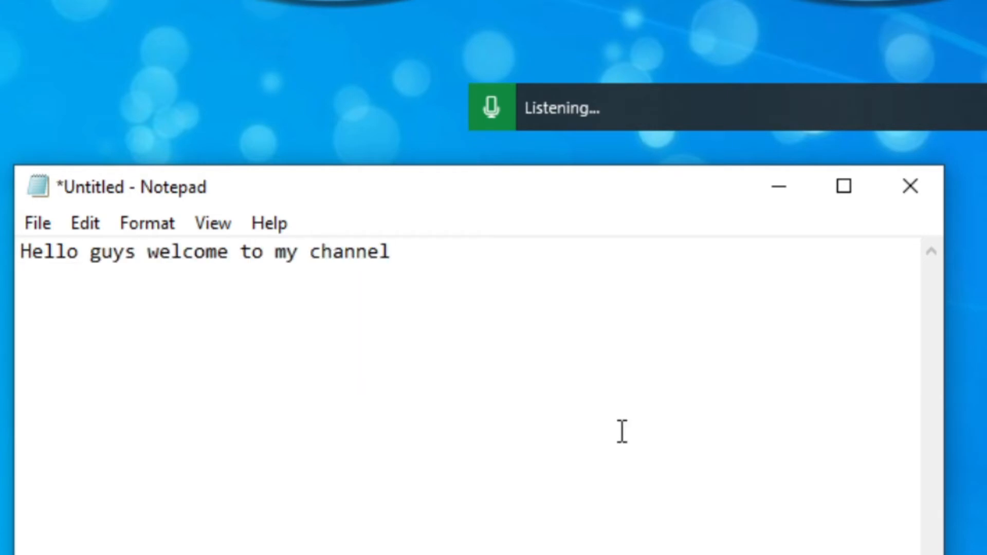
{"action": "type", "text": "please don't forget to subscribe"}
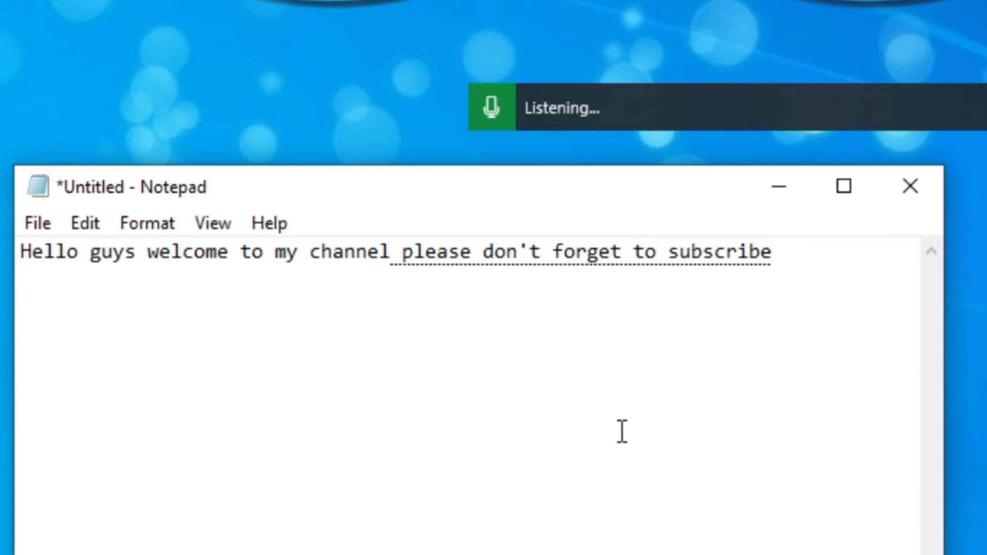
{"action": "type", "text": "hit the bell button"}
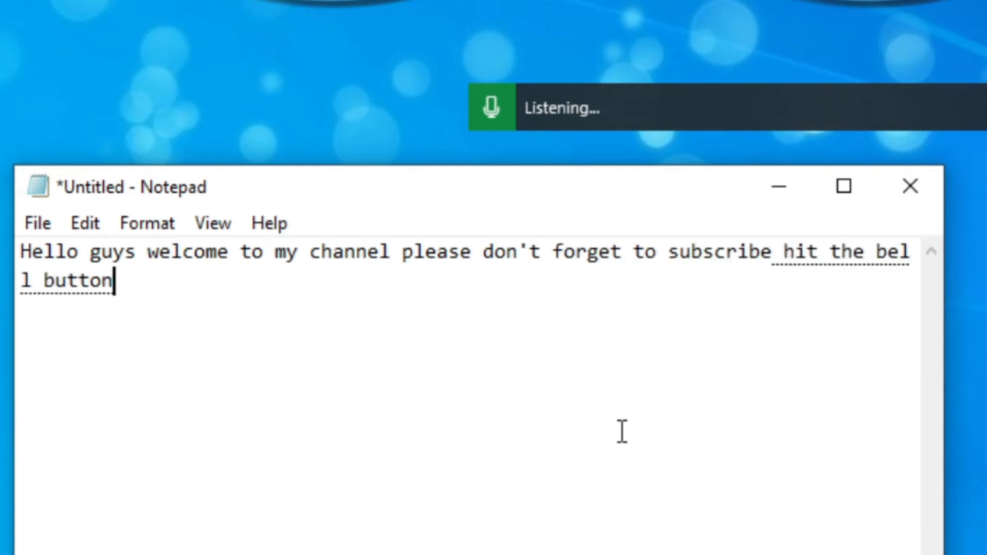
{"action": "type", "text": "like and share thank you"}
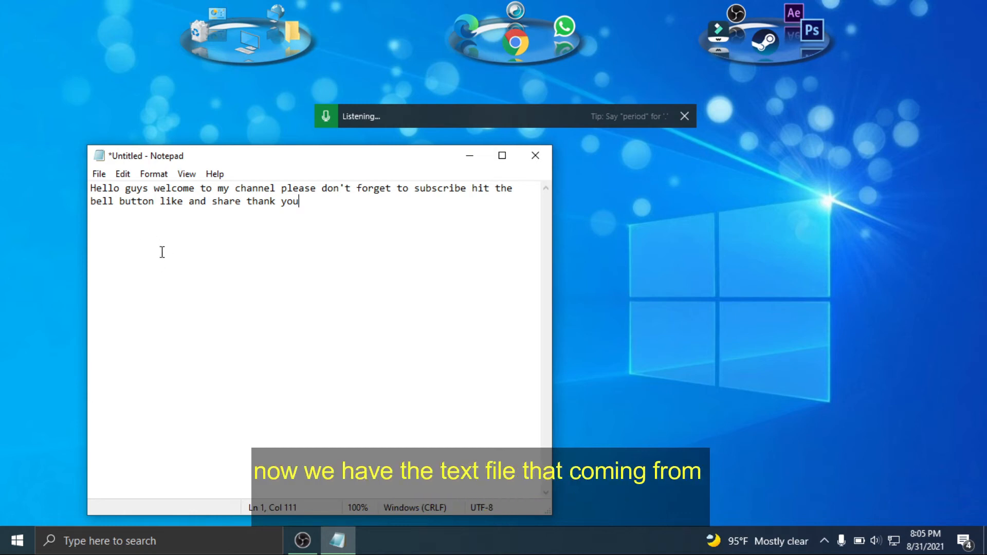
{"action": "mouse_move", "coordinate": [269, 227]}
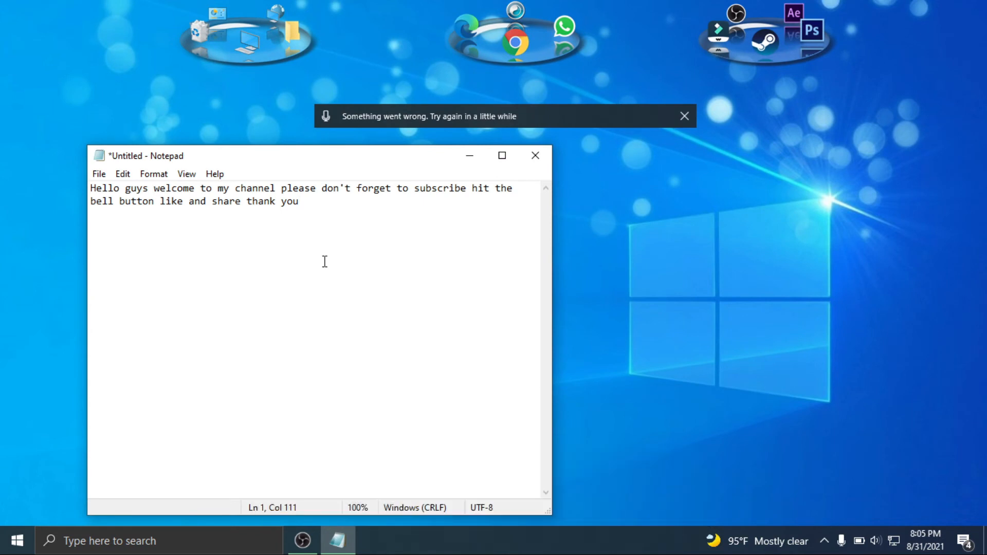
{"action": "mouse_move", "coordinate": [534, 155]}
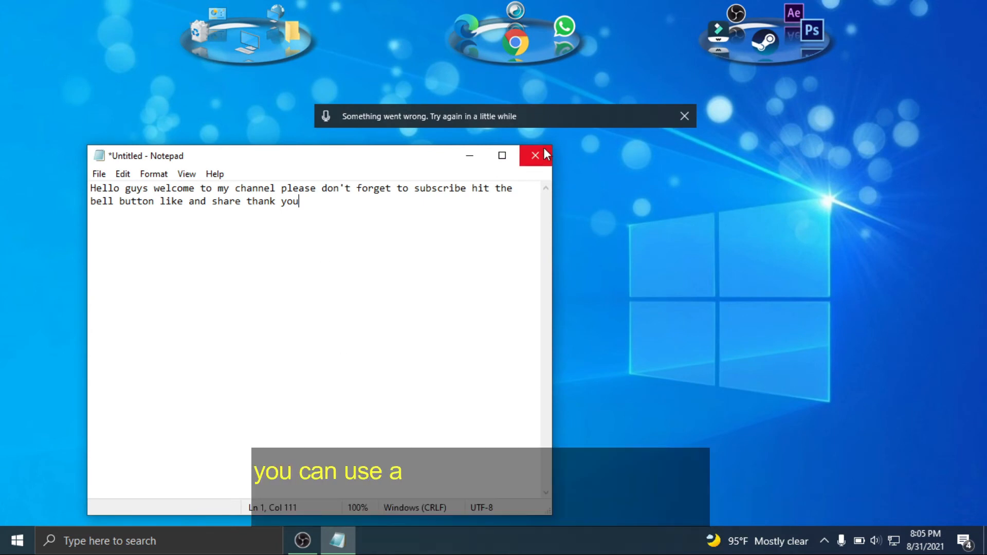
- Close Notepad without saving and open Microsoft Word by searching 'word' from the taskbar
{"action": "left_click", "coordinate": [534, 155]}
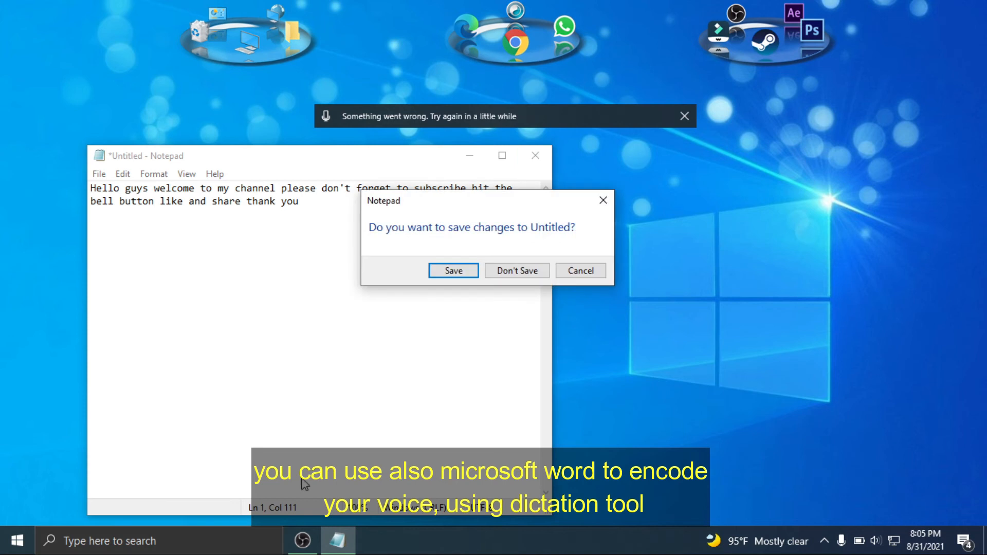
{"action": "mouse_move", "coordinate": [516, 271]}
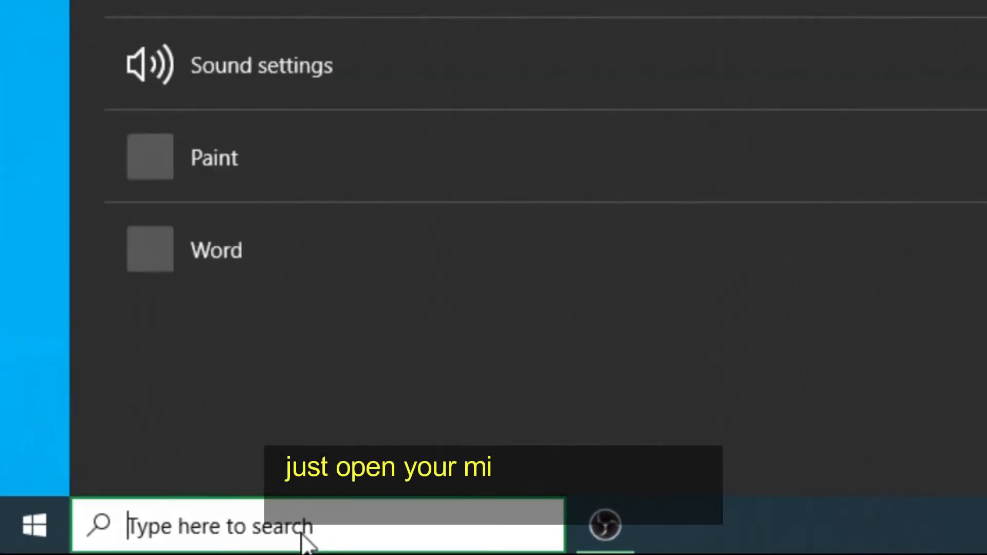
{"action": "type", "text": "word"}
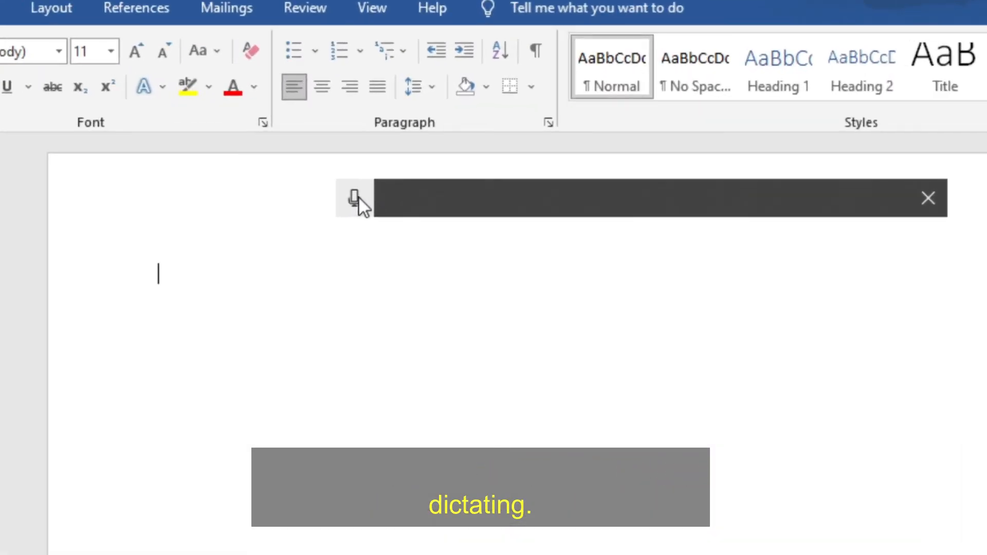
- Start the dictation microphone and speak 'hello guys ... hit the bell button and share thank you' into the Word document
{"action": "left_click", "coordinate": [353, 198]}
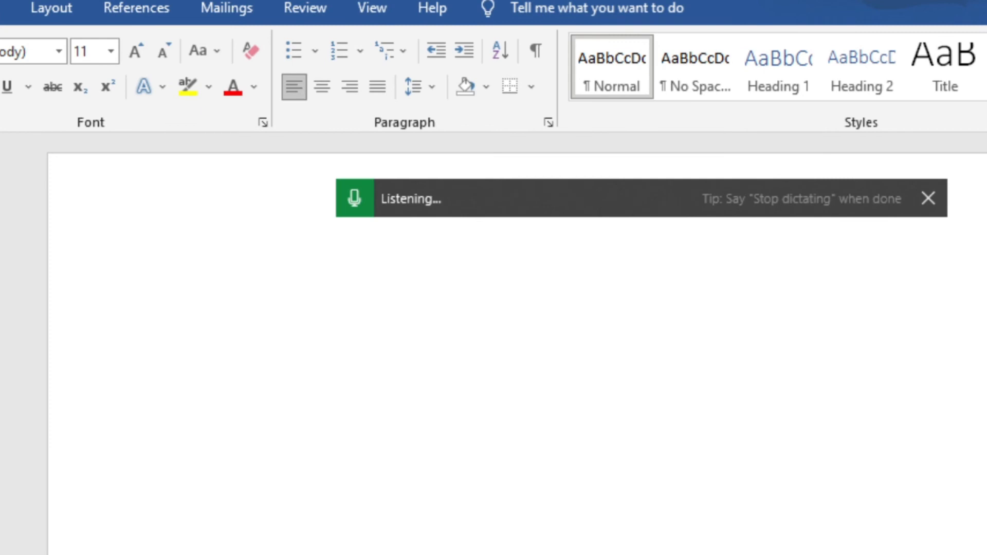
{"action": "type", "text": "hello guys welcome to my channel please don’t forget to subscribe"}
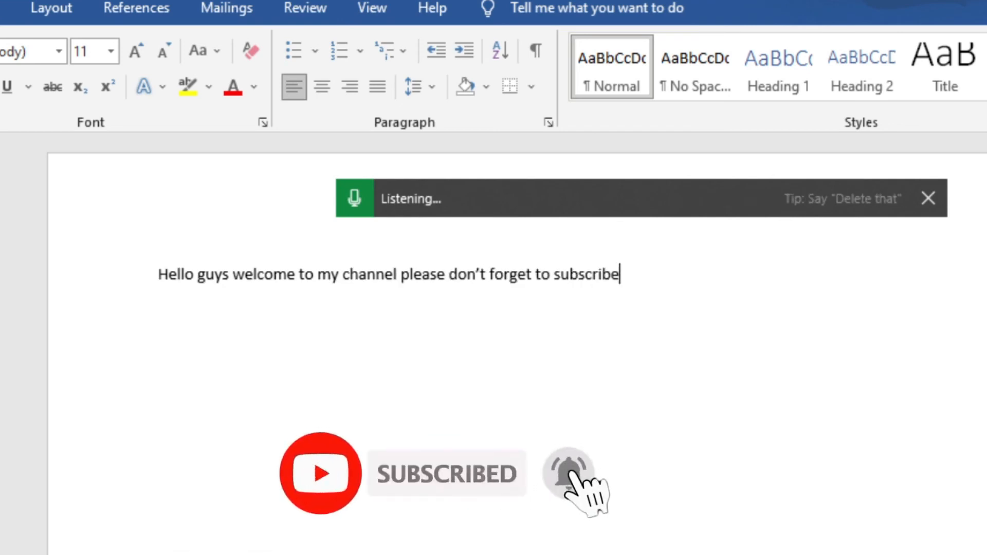
{"action": "type", "text": "hit the bell button like"}
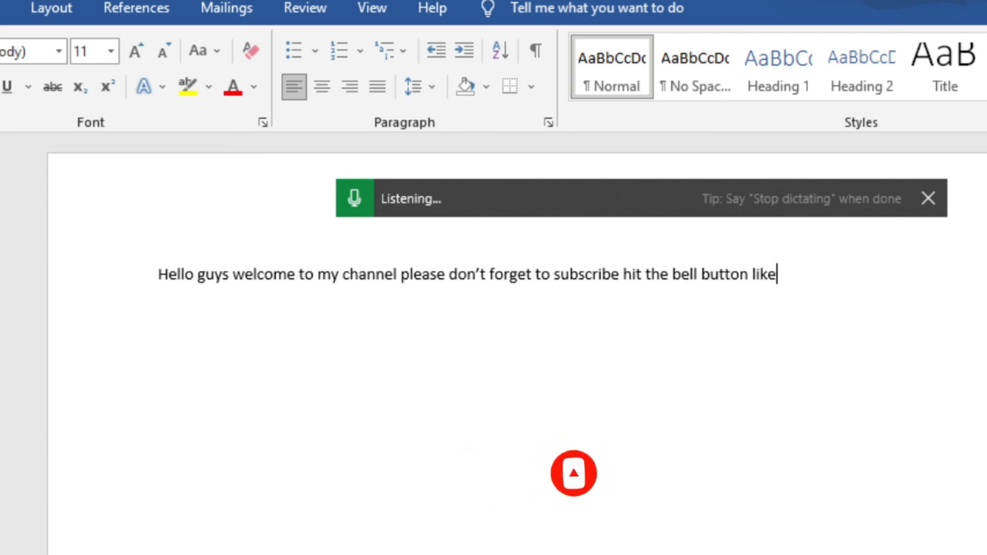
{"action": "type", "text": "and share"}
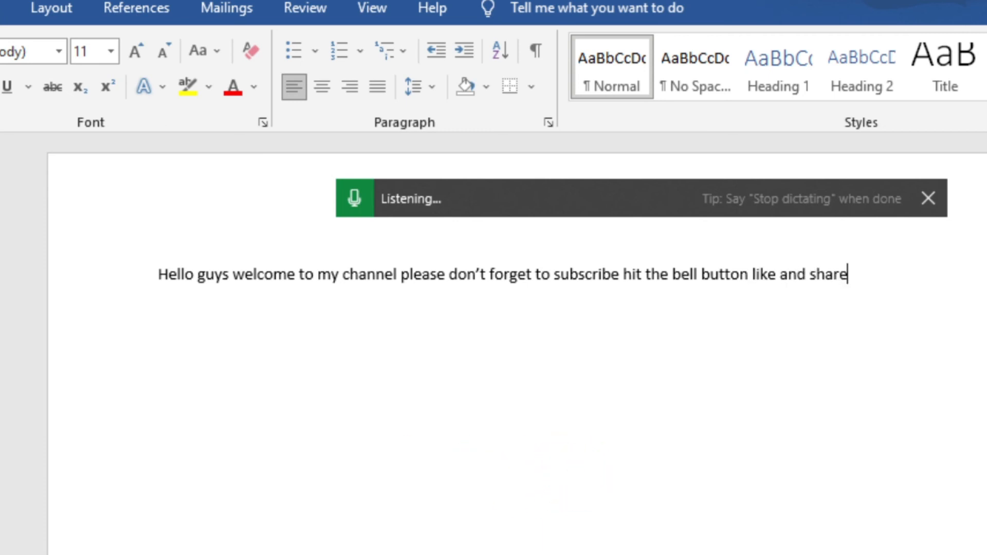
{"action": "type", "text": "thank you"}
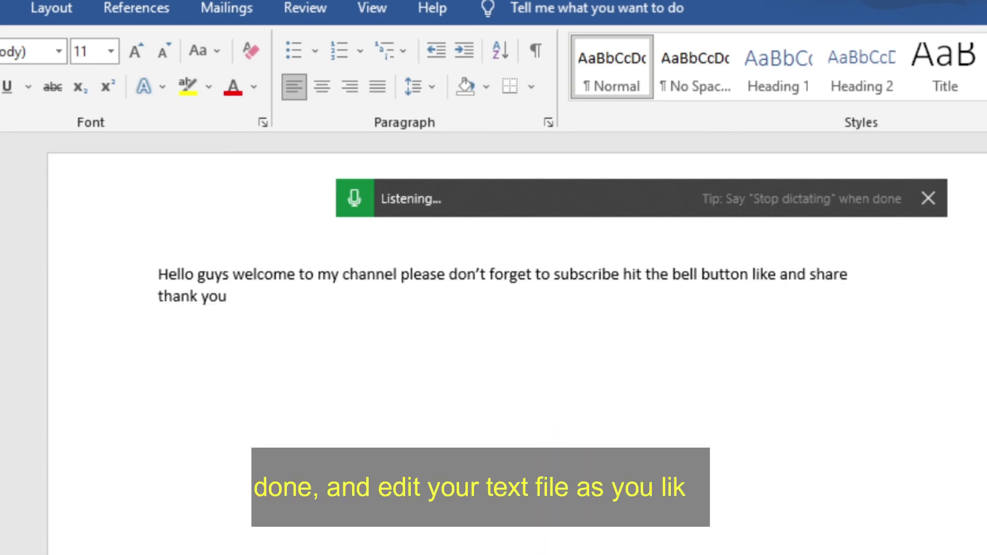